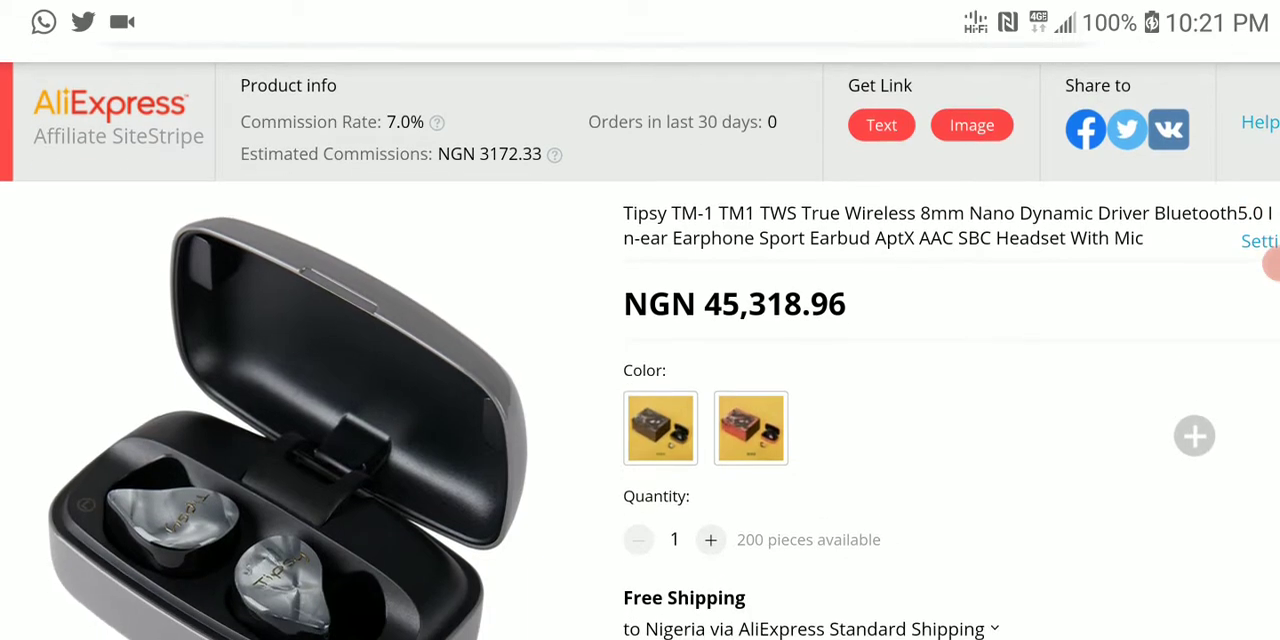
scroll(down, 3)
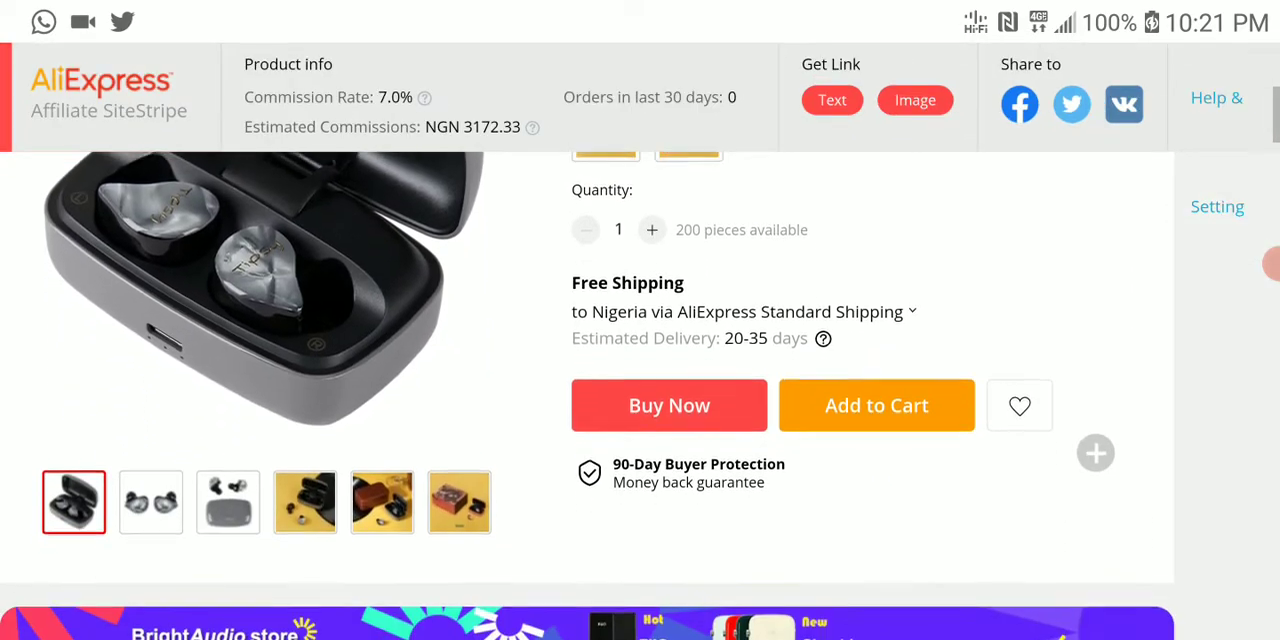
scroll(down, 3)
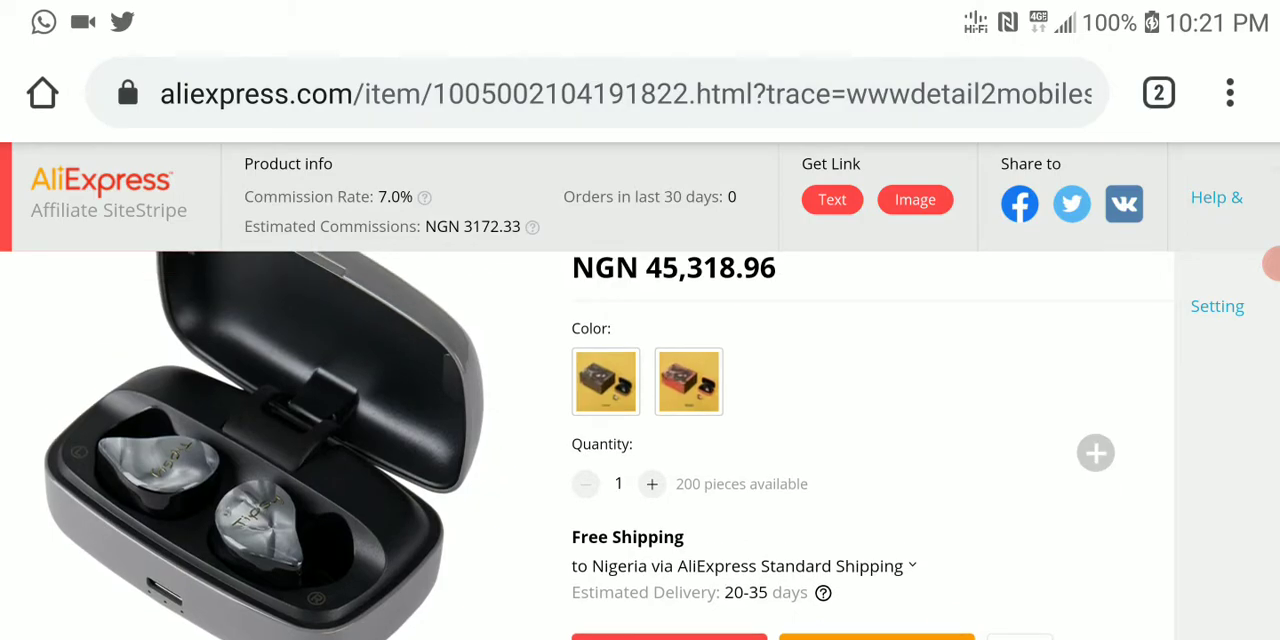
scroll(down, 3)
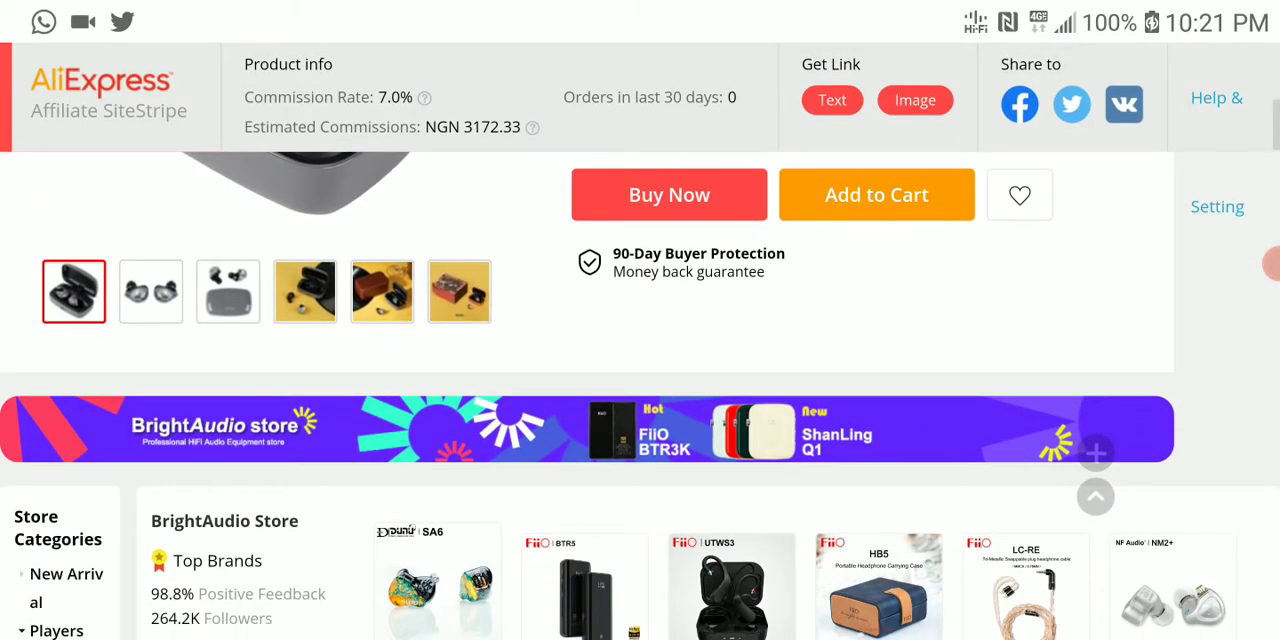
scroll(down, 3)
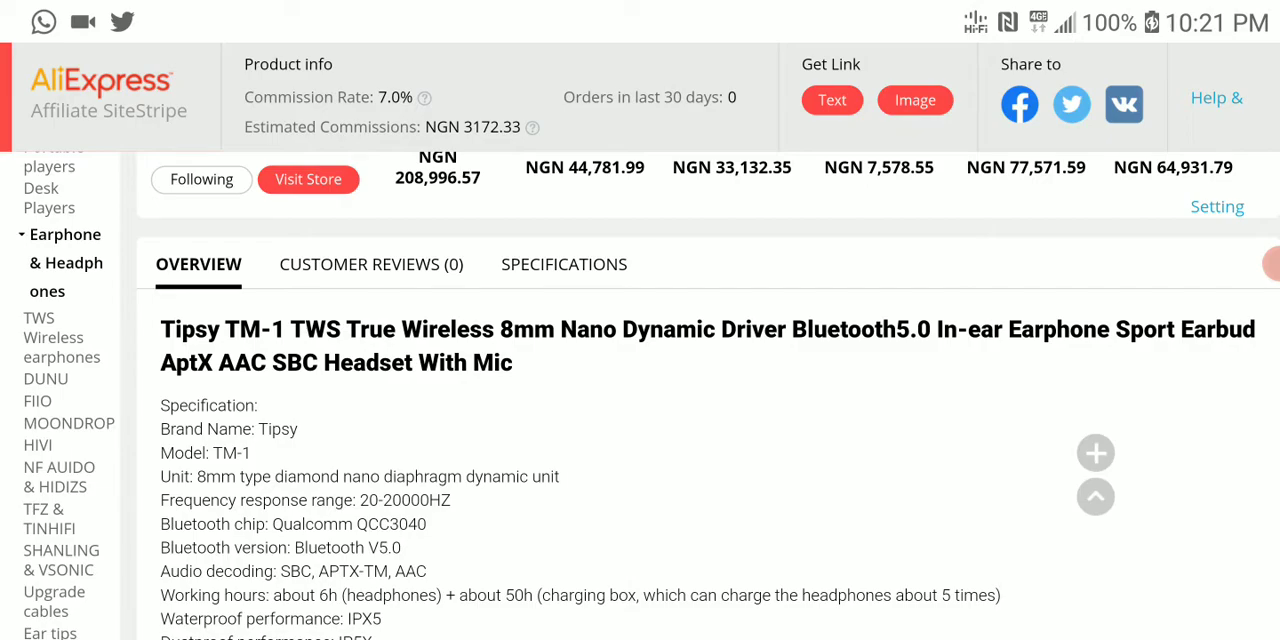
scroll(down, 3)
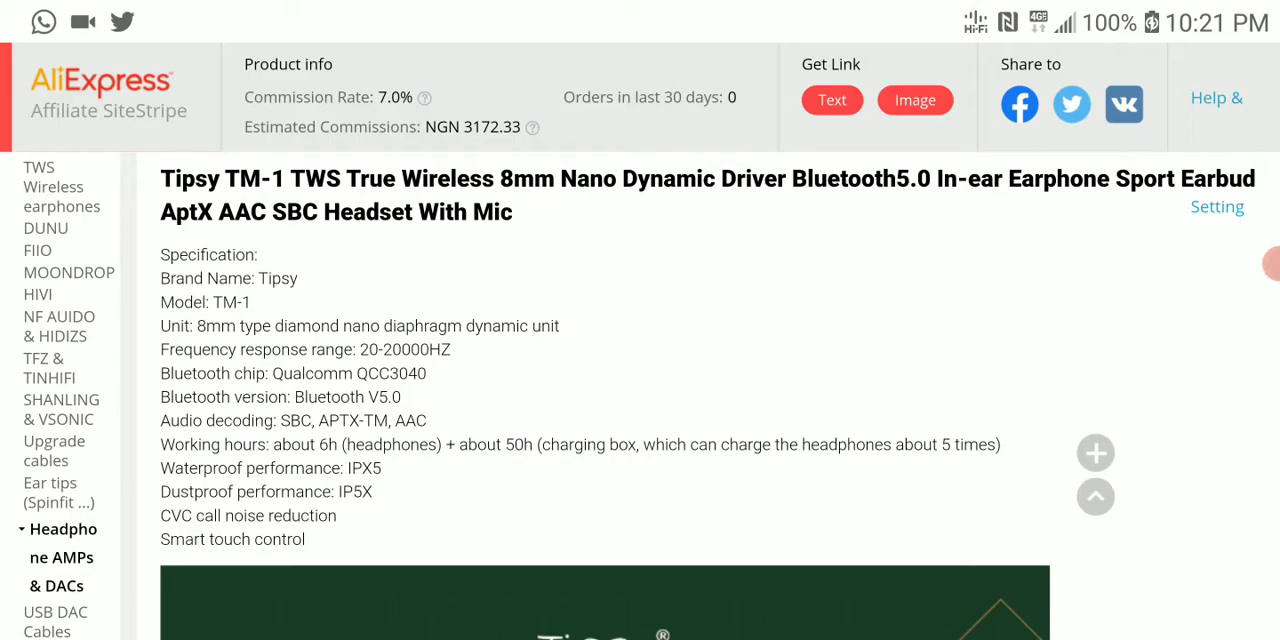
scroll(down, 3)
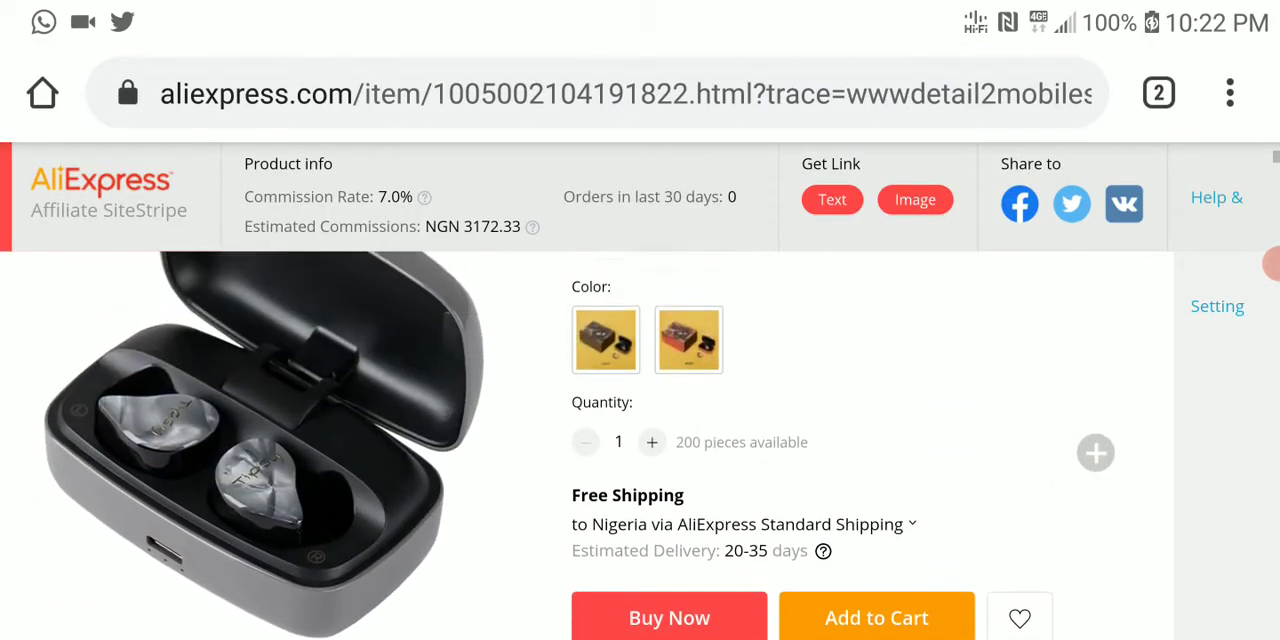
scroll(down, 3)
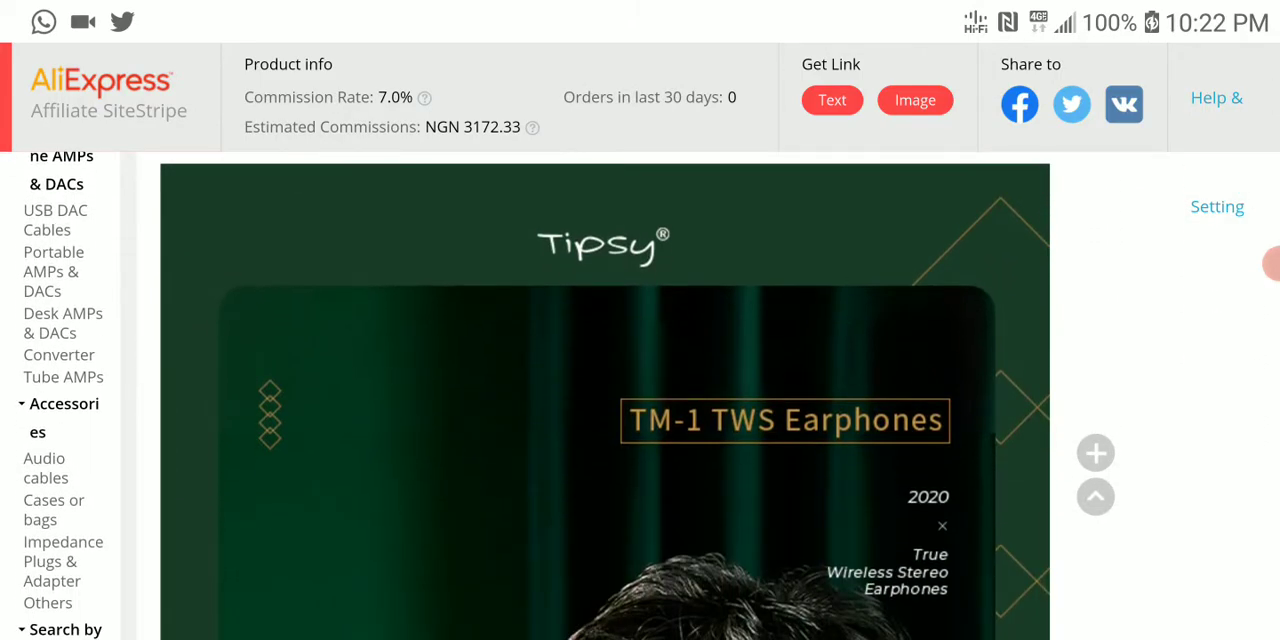
scroll(down, 3)
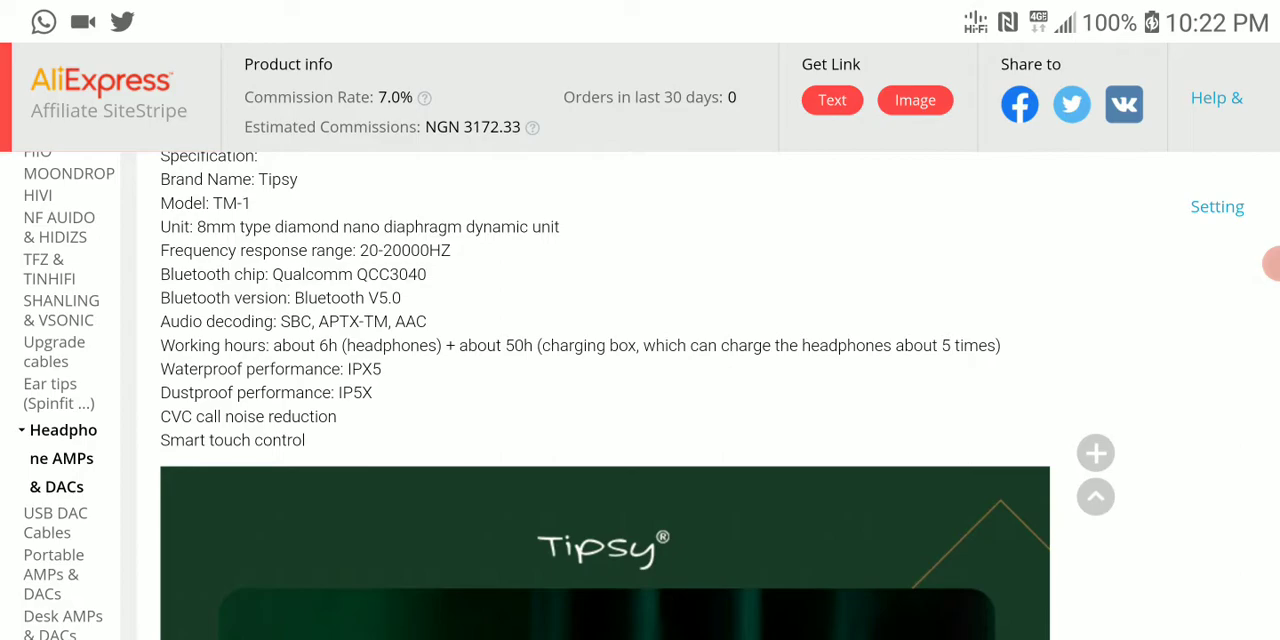
scroll(down, 3)
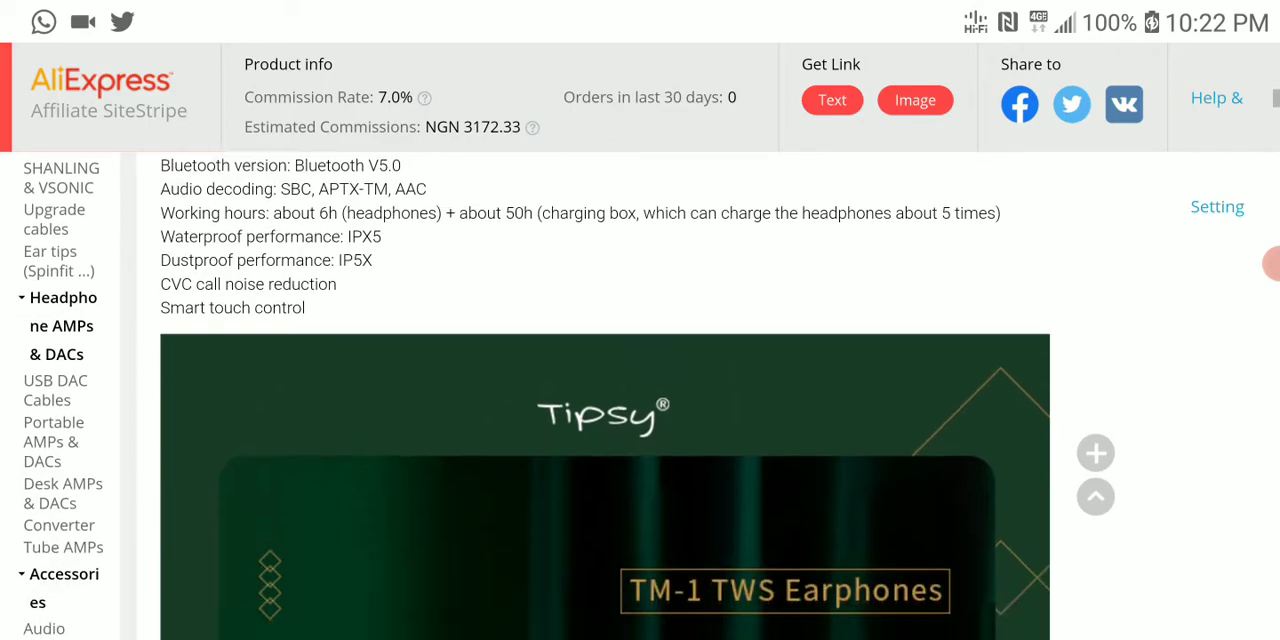
scroll(down, 3)
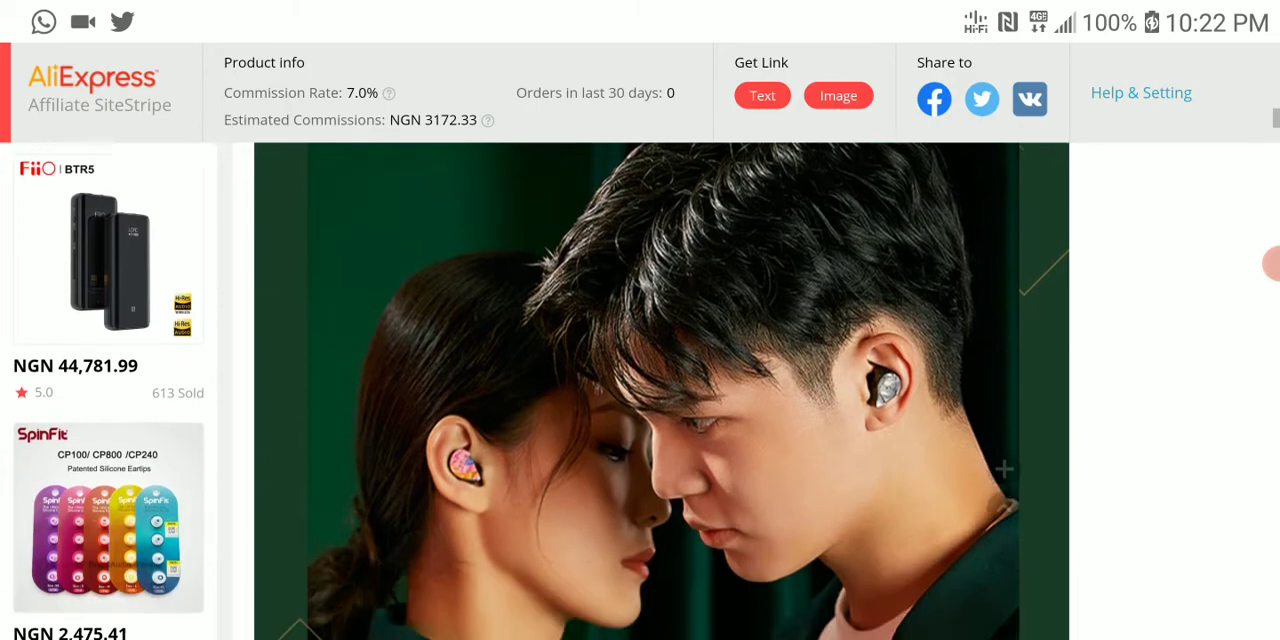
scroll(down, 3)
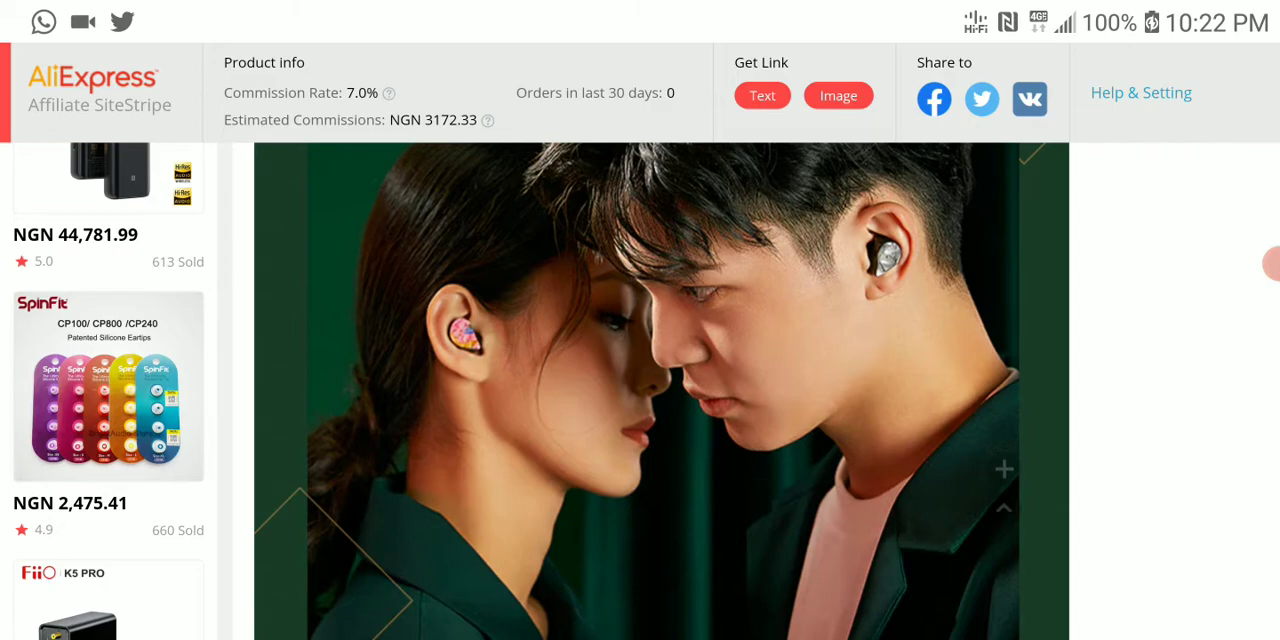
scroll(down, 3)
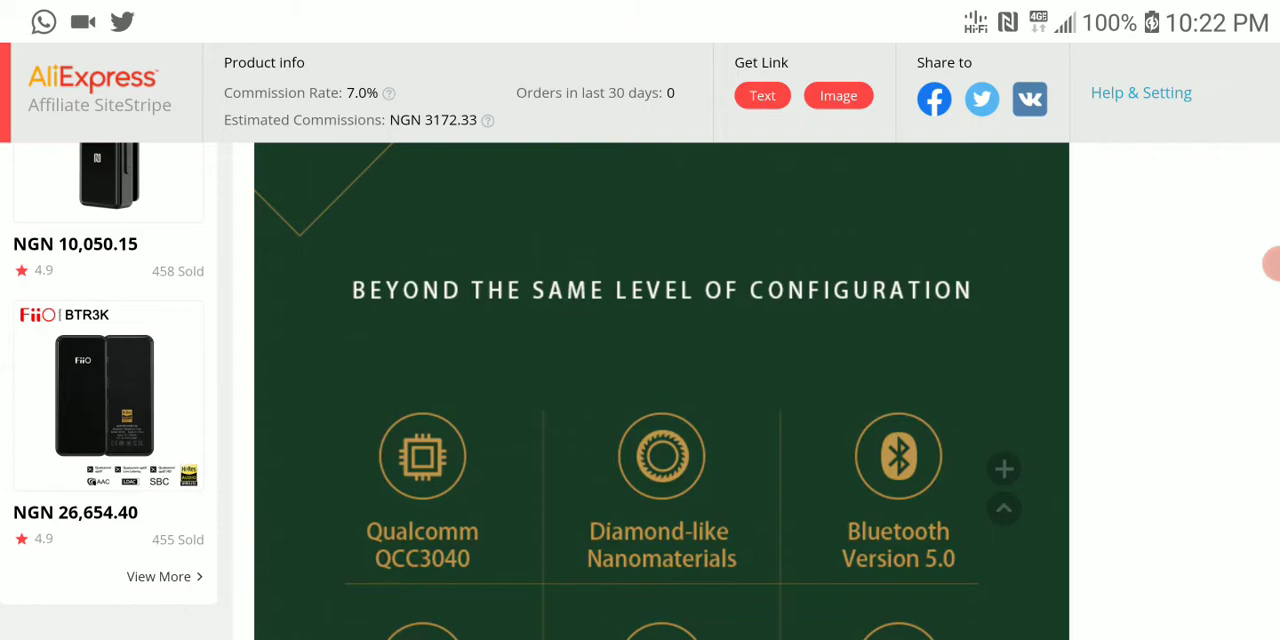
scroll(down, 3)
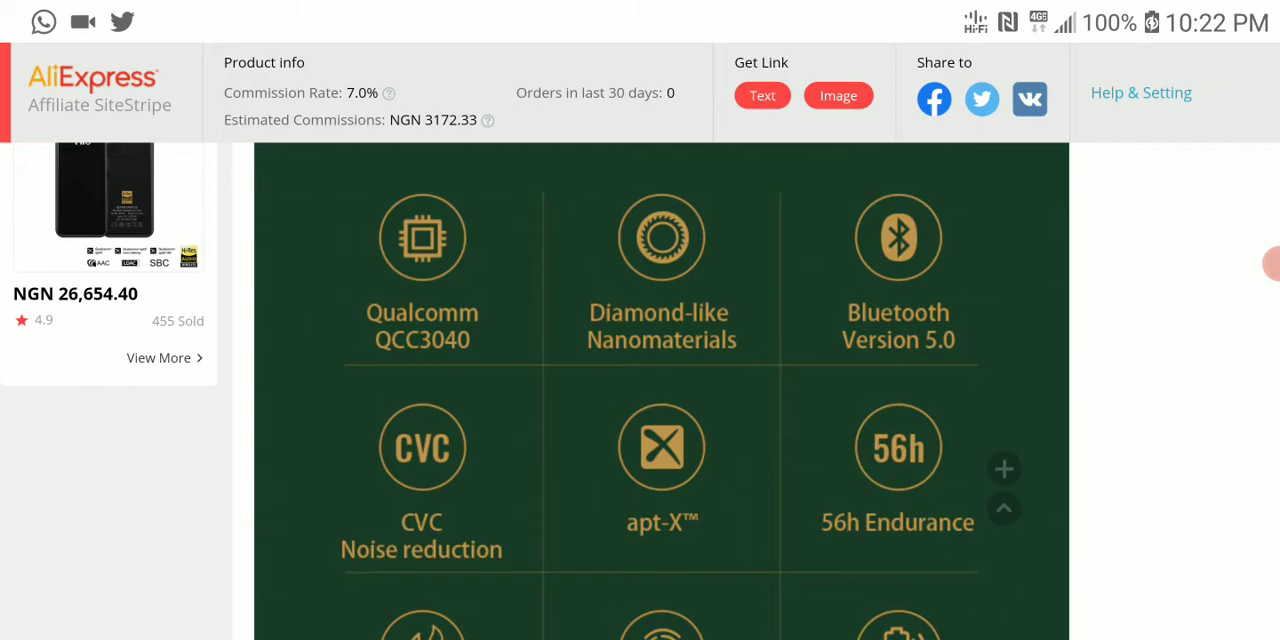
scroll(down, 3)
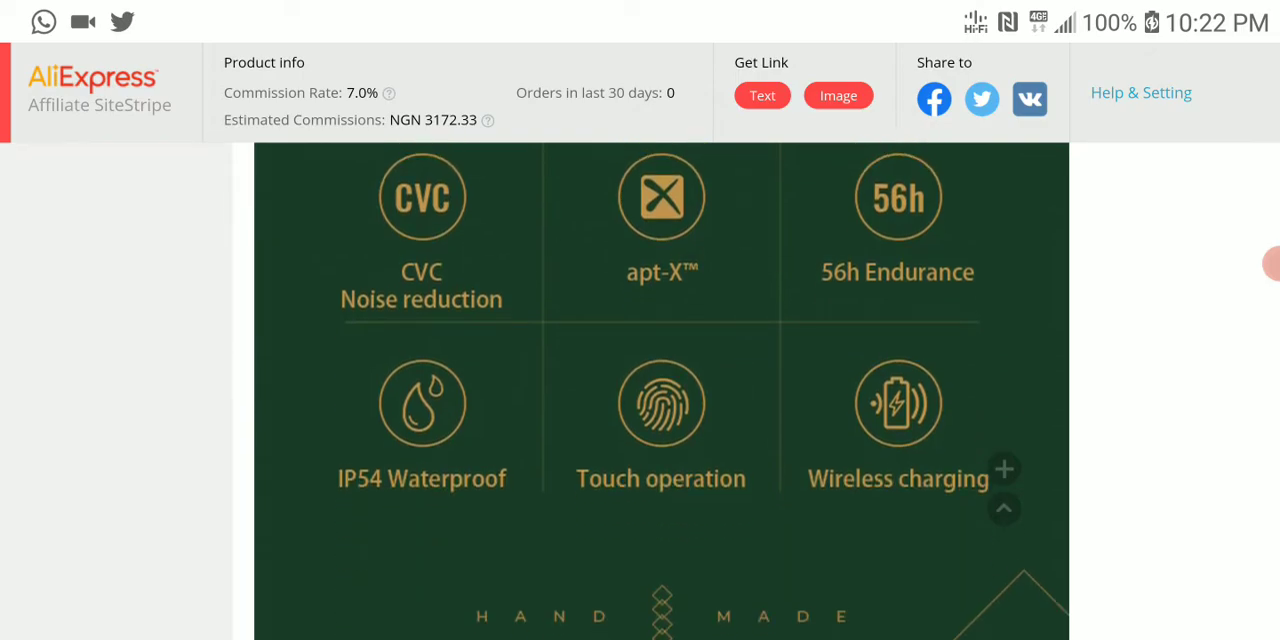
scroll(down, 3)
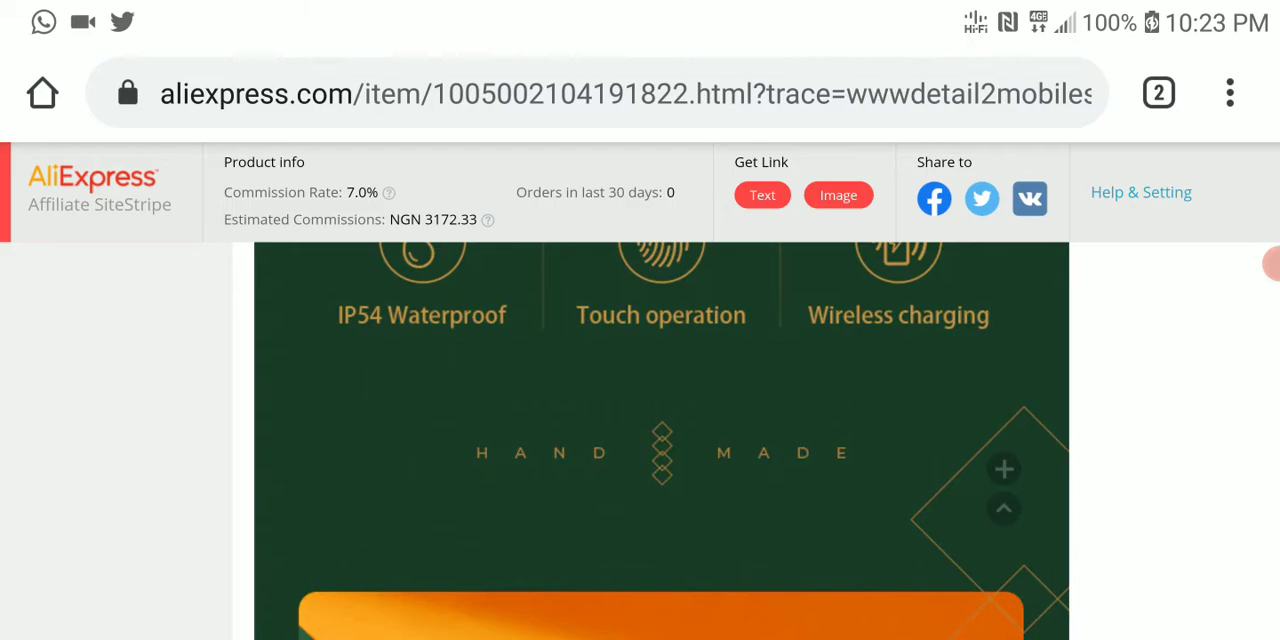
scroll(down, 3)
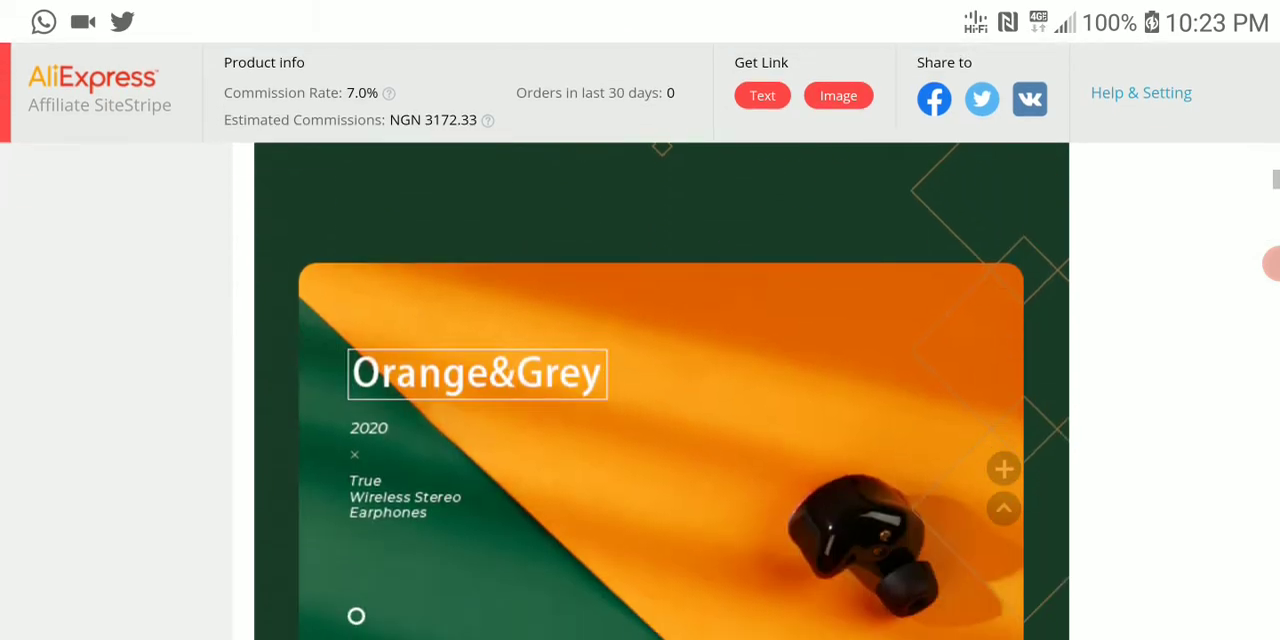
scroll(down, 3)
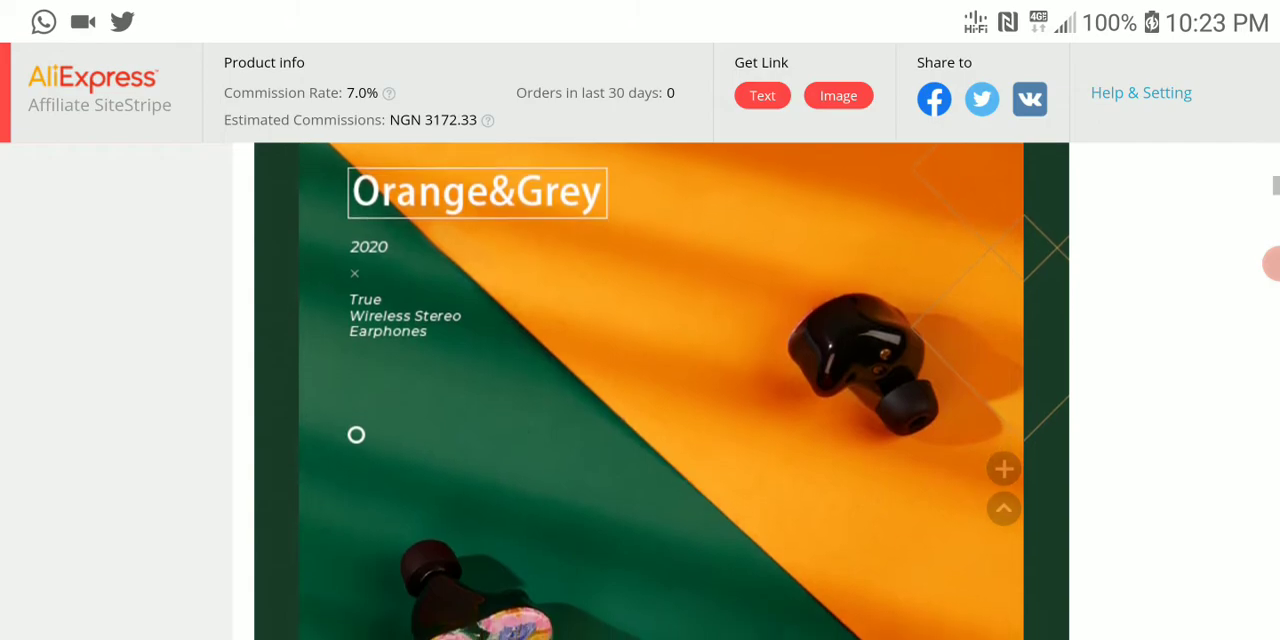
scroll(down, 3)
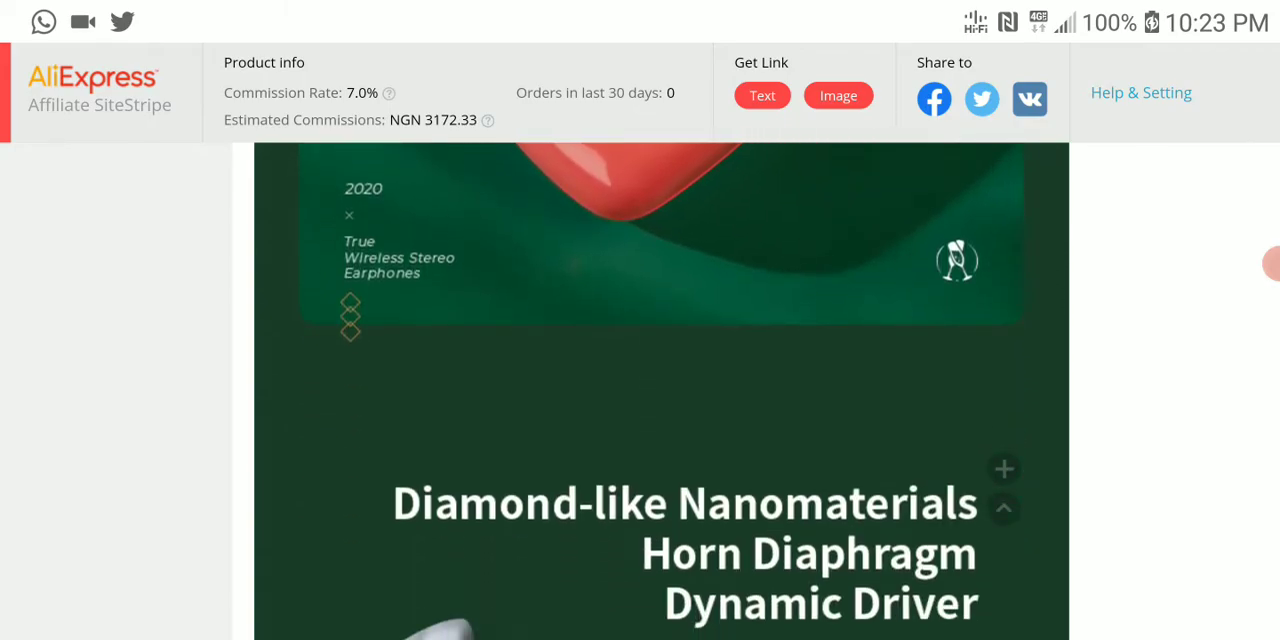
scroll(down, 3)
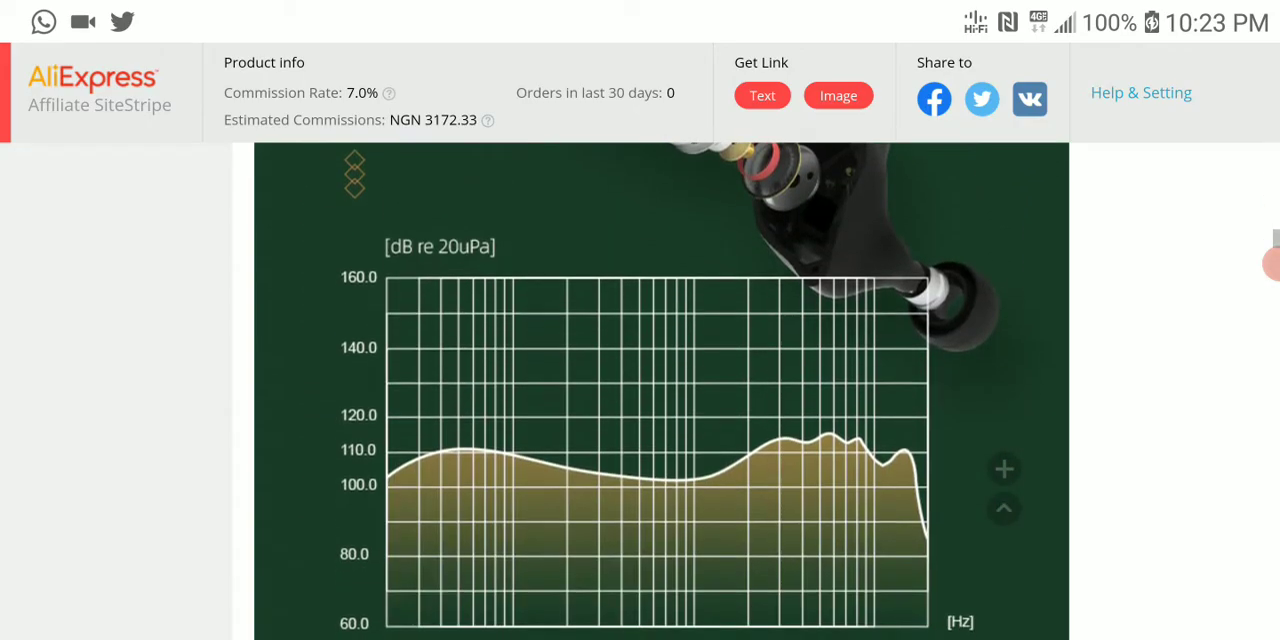
scroll(down, 3)
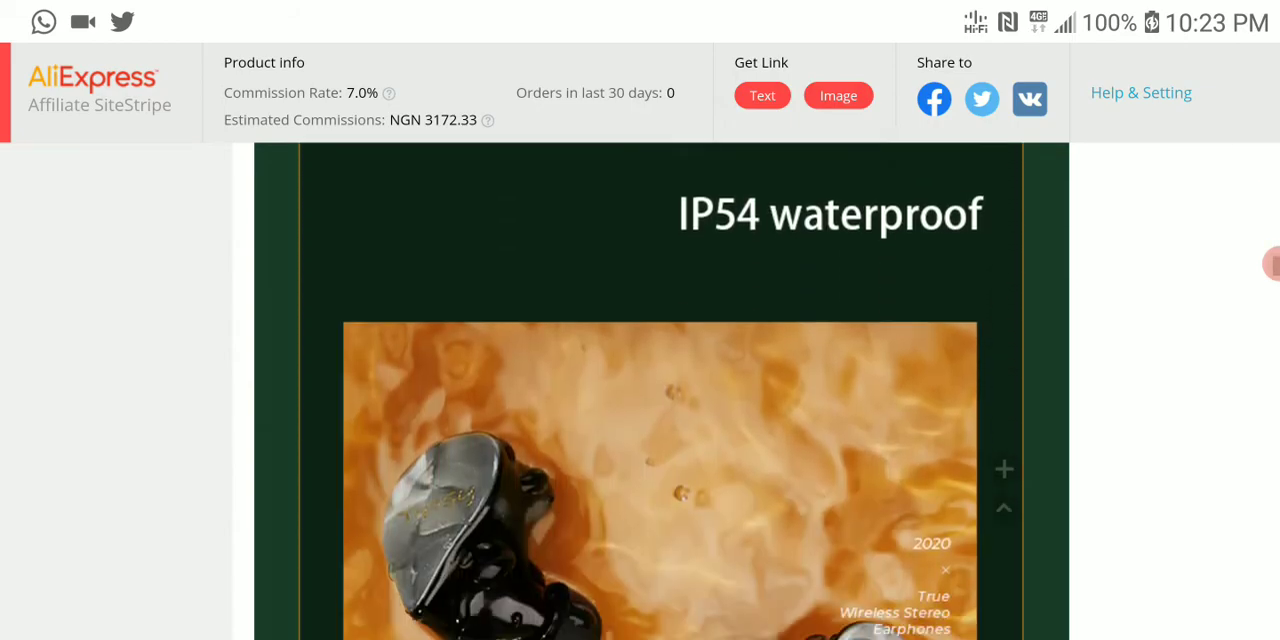
scroll(down, 3)
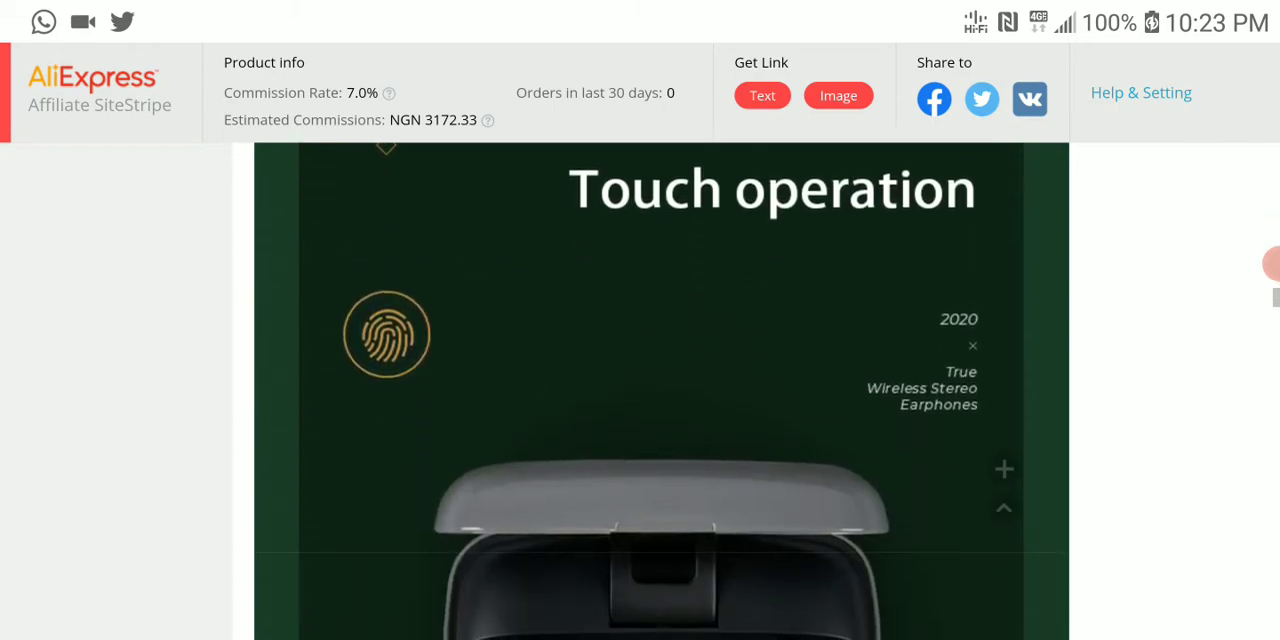
scroll(down, 3)
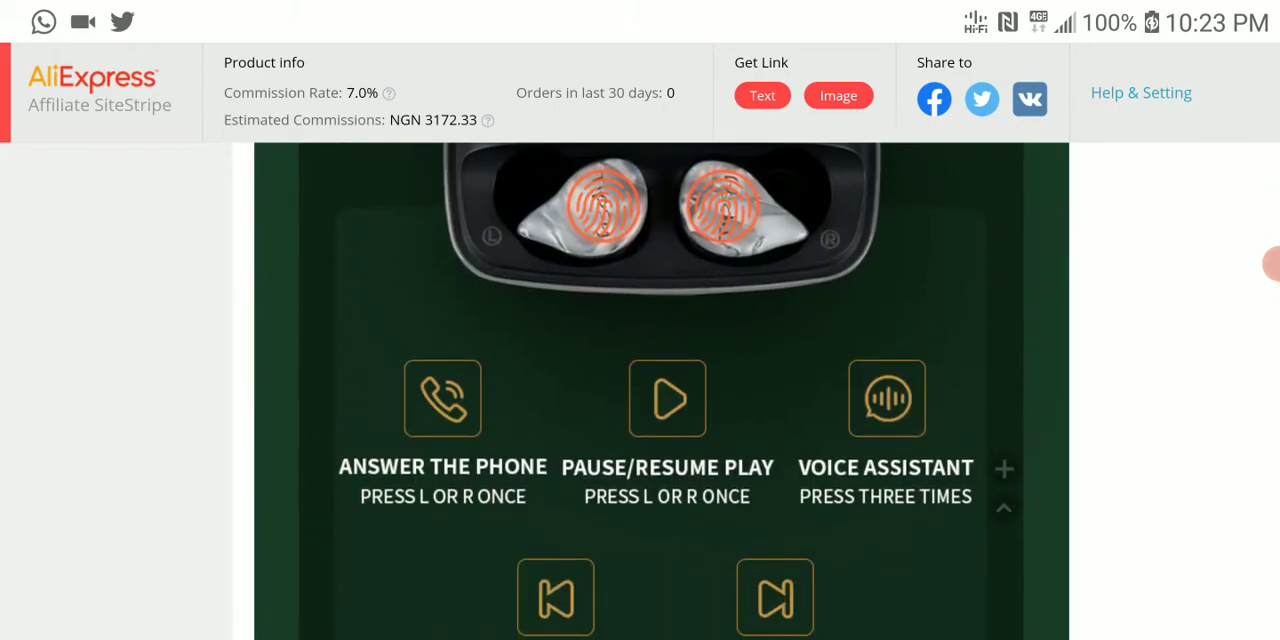
scroll(down, 3)
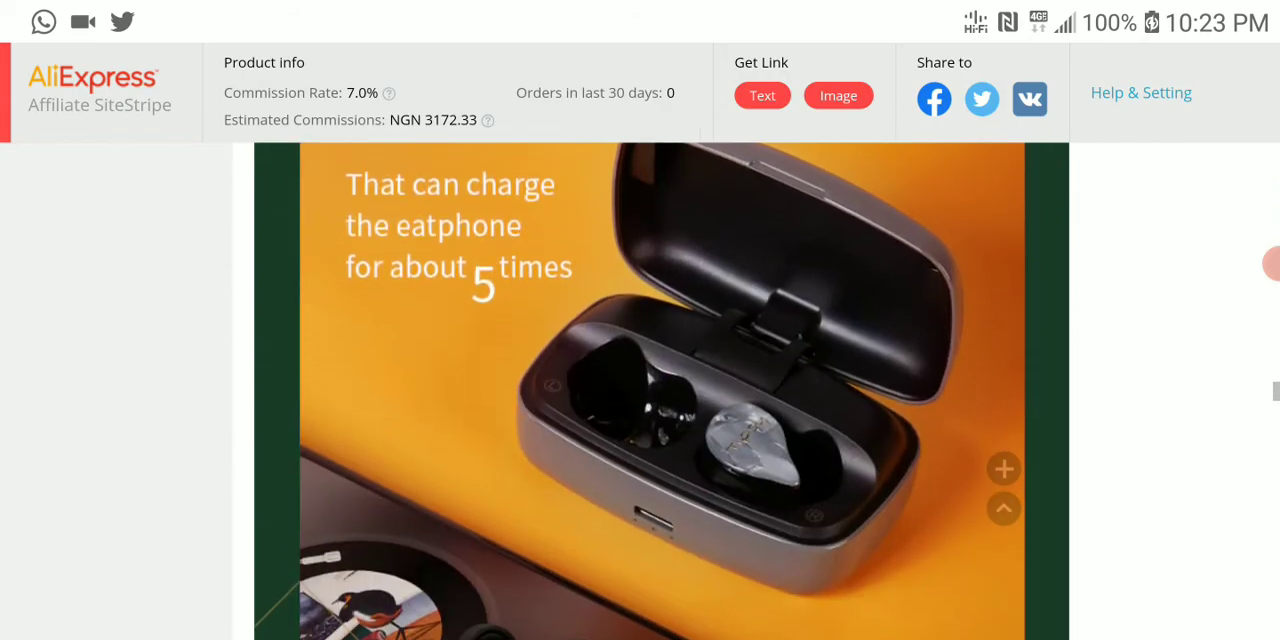
scroll(down, 3)
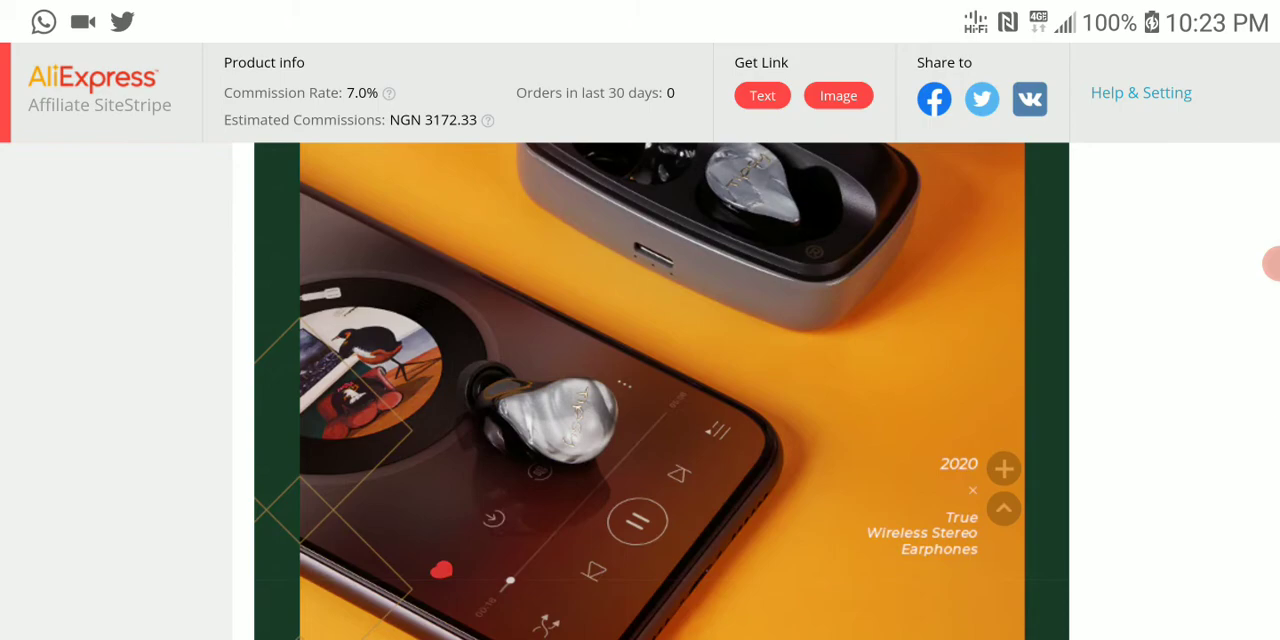
scroll(down, 3)
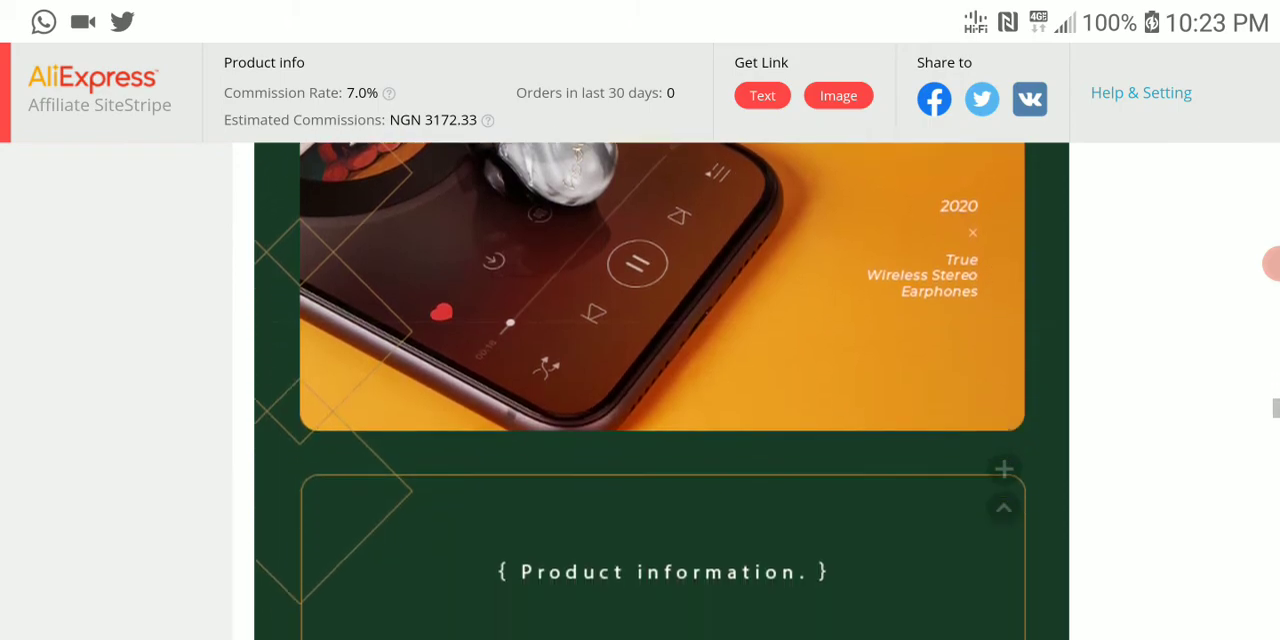
scroll(down, 3)
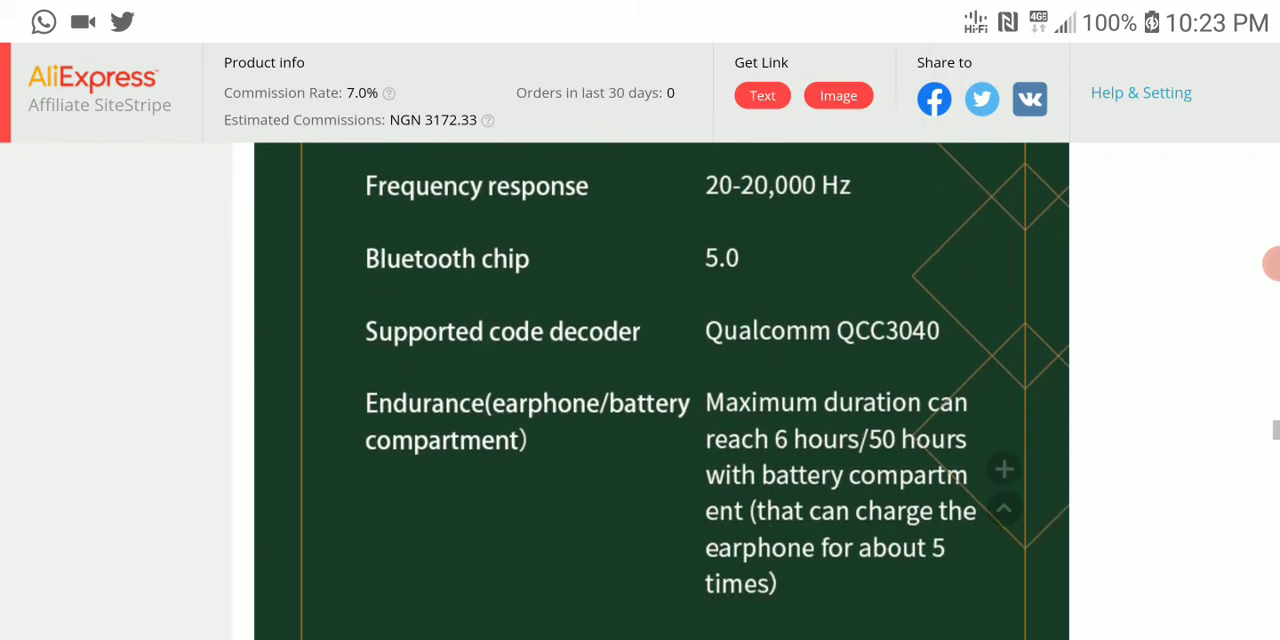
scroll(down, 3)
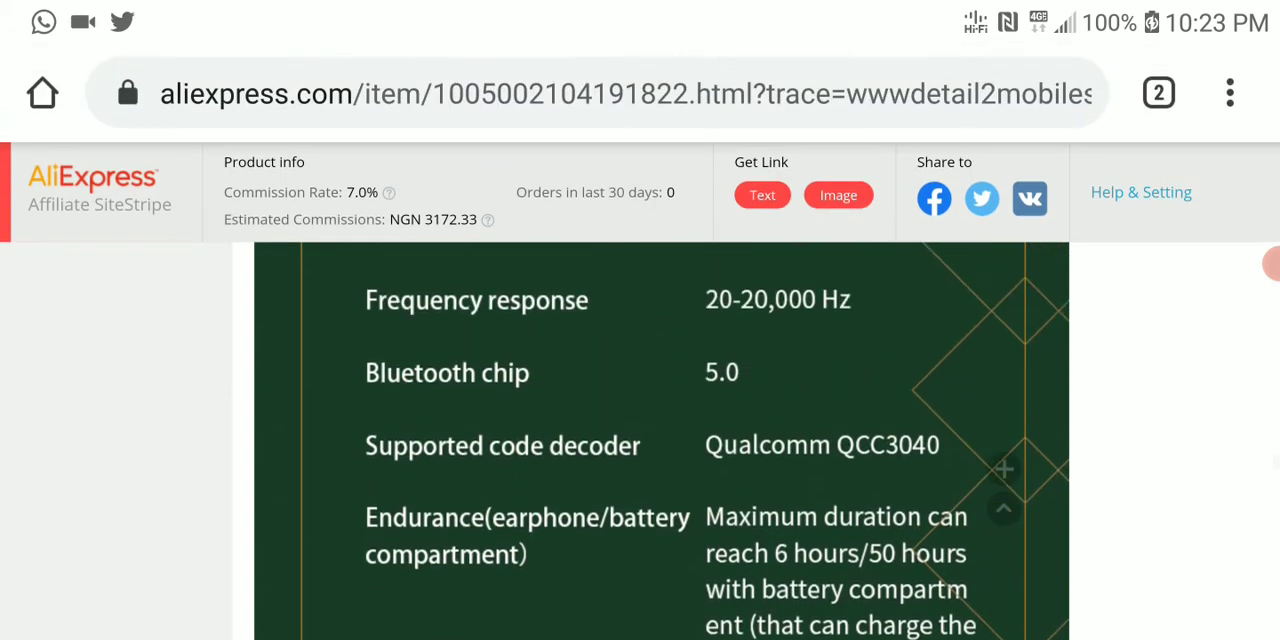
scroll(down, 3)
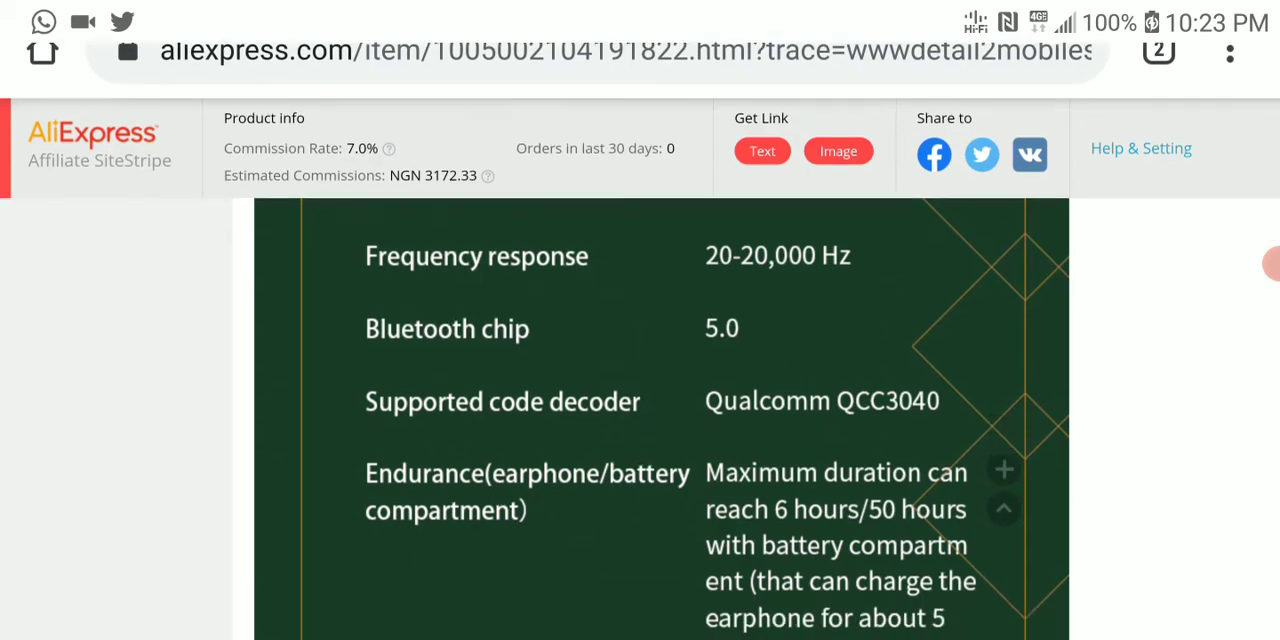
scroll(down, 3)
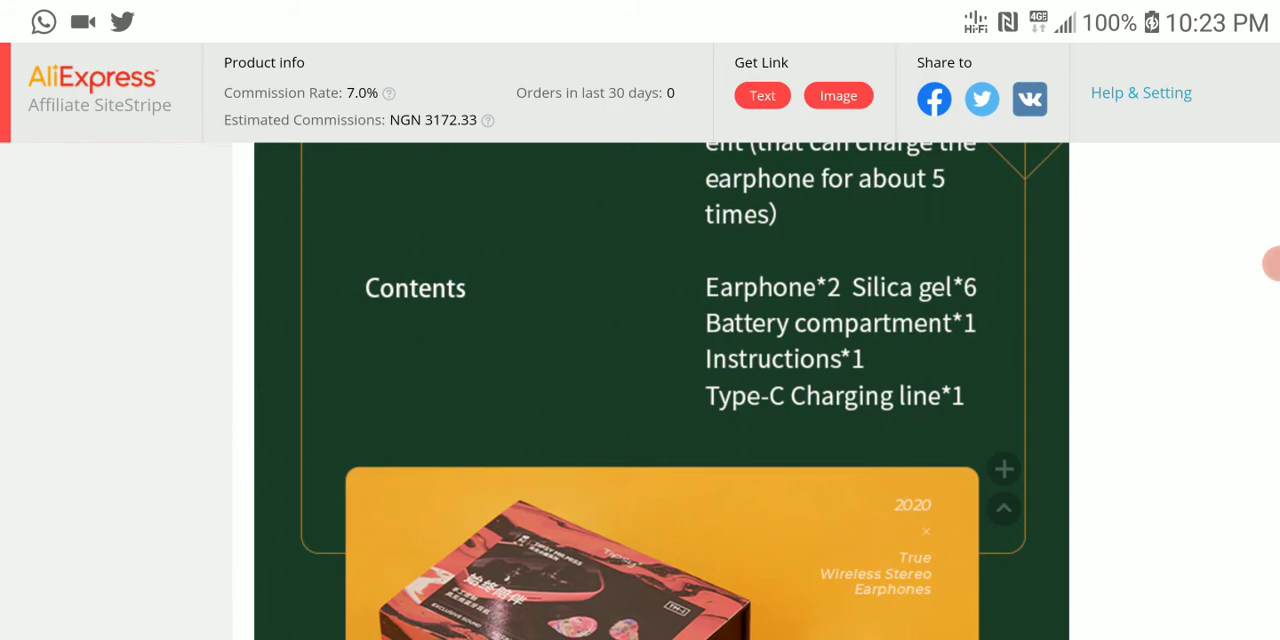
scroll(down, 3)
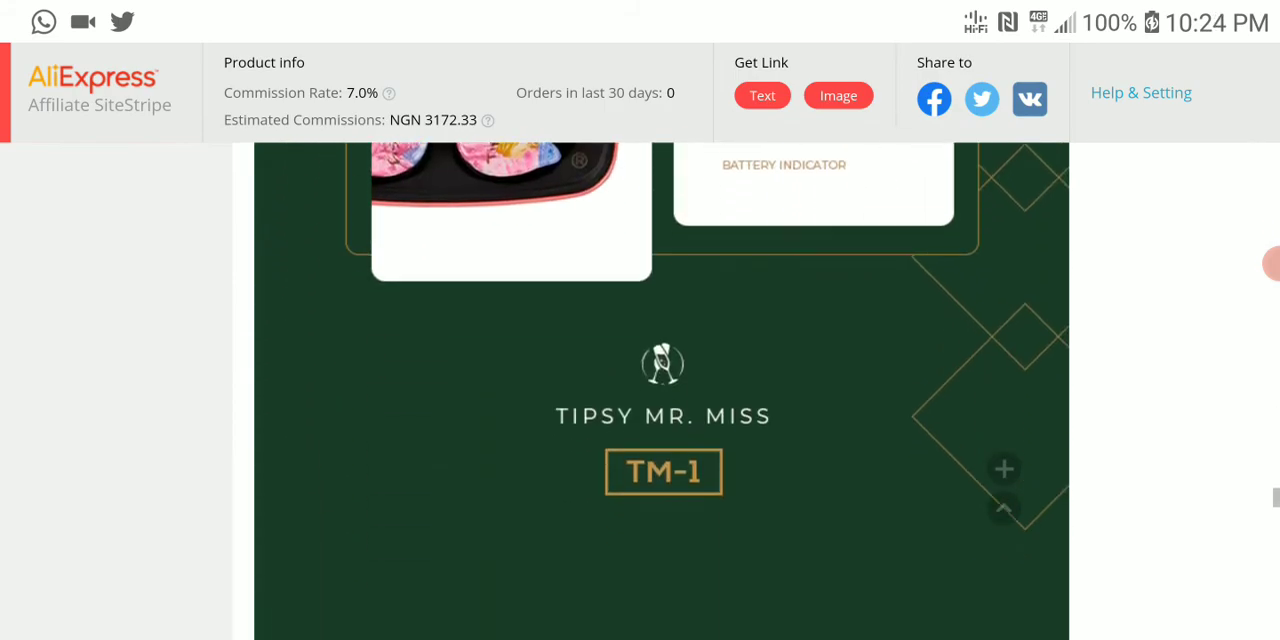
scroll(down, 3)
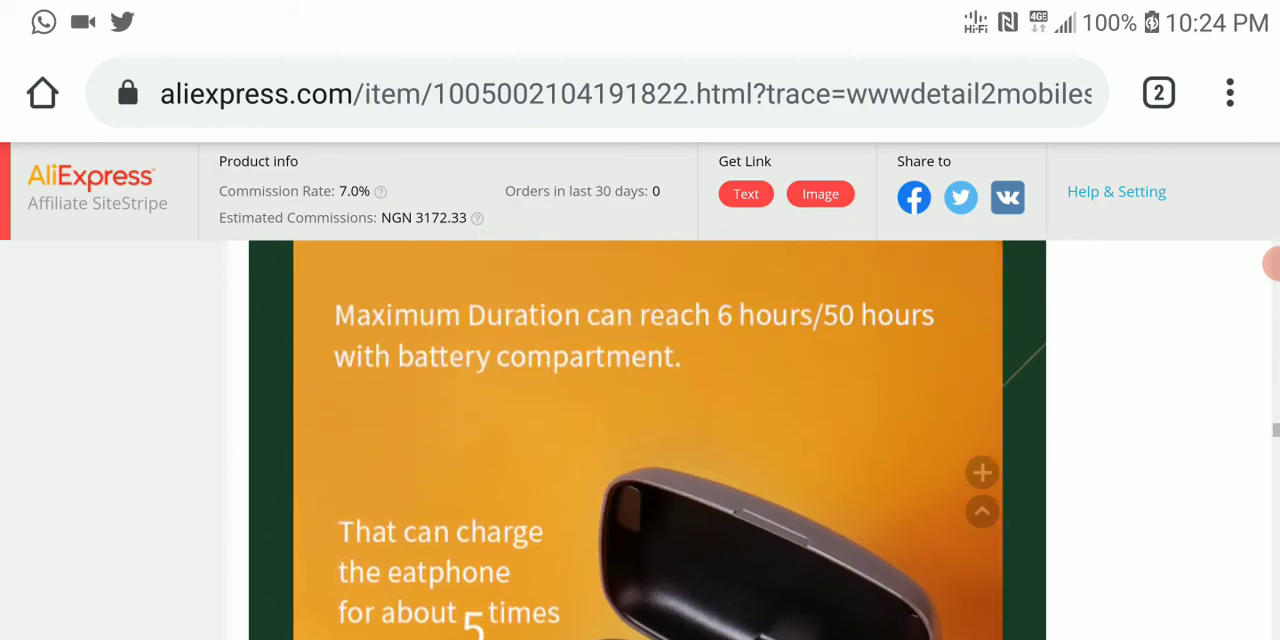
scroll(down, 3)
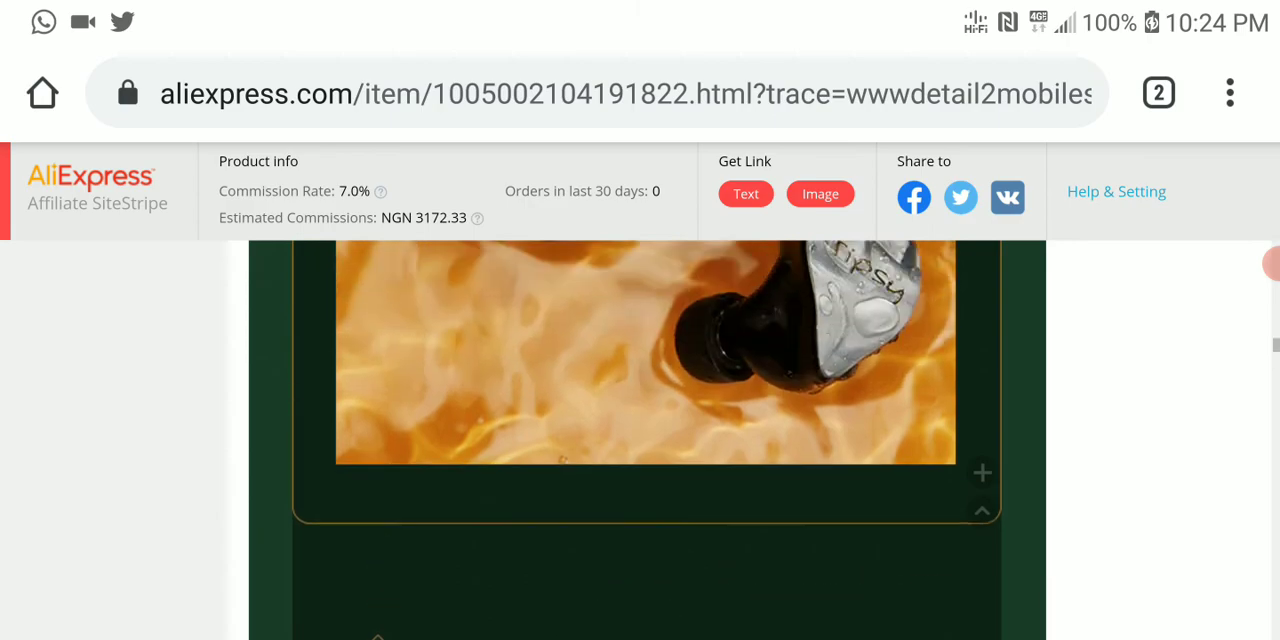
scroll(down, 3)
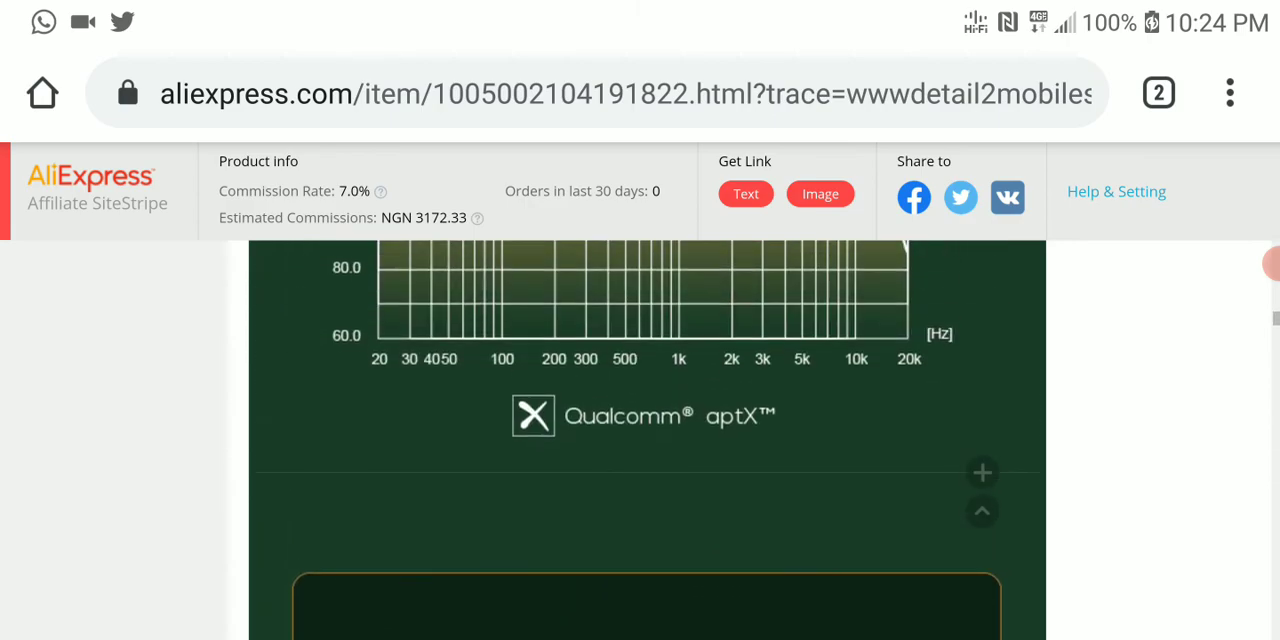
scroll(down, 3)
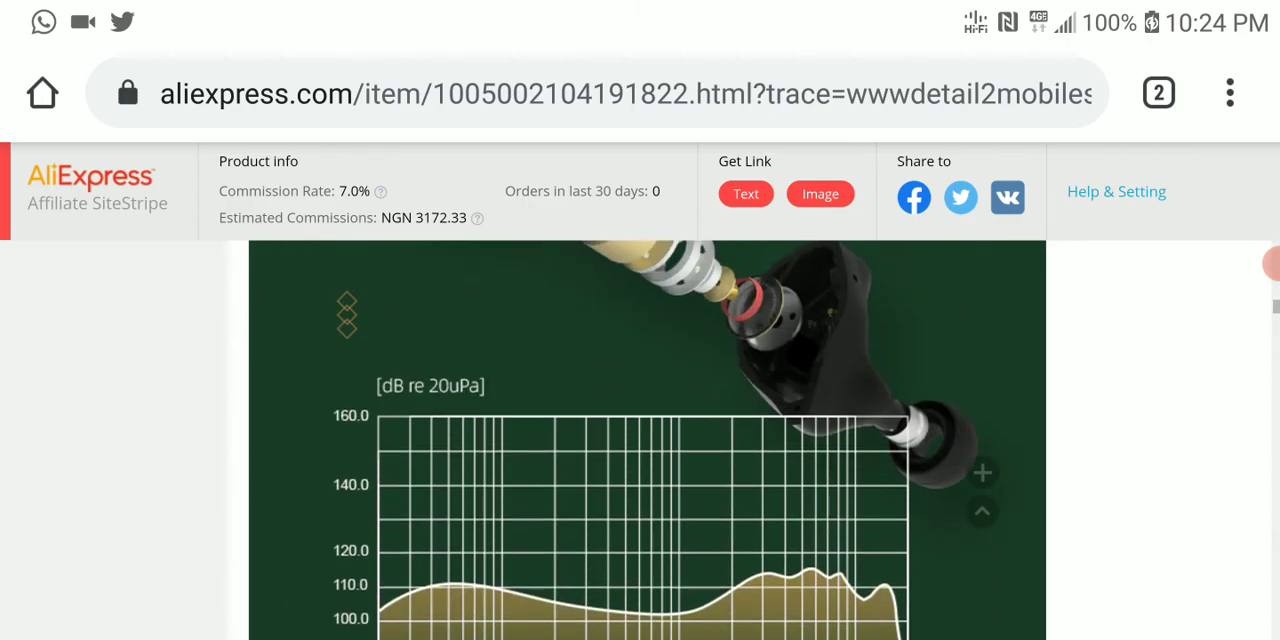